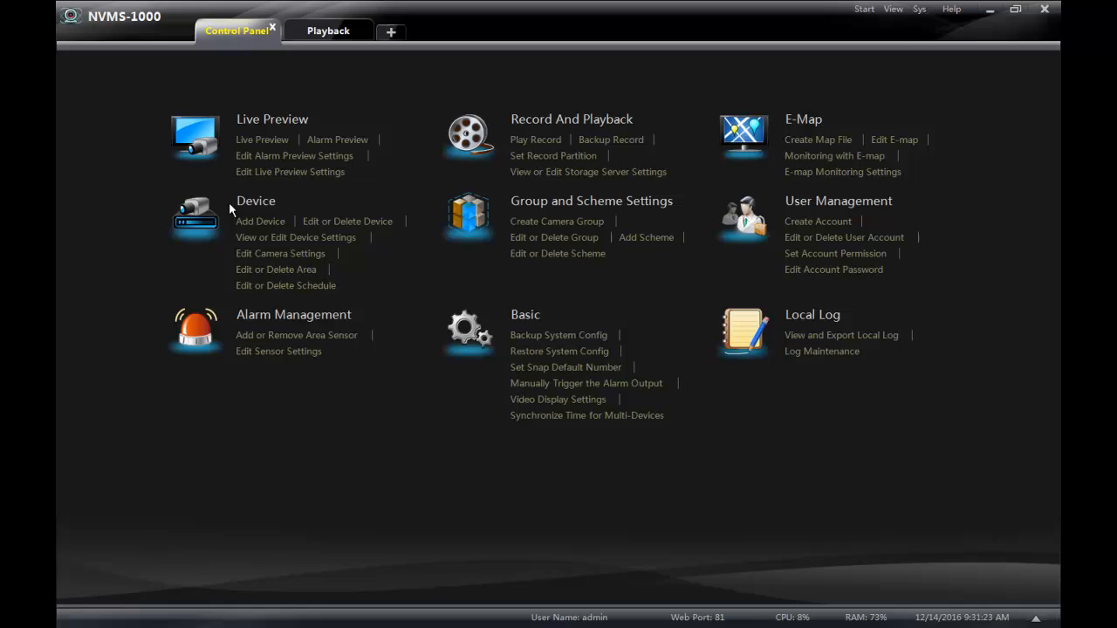
mouse_move(254, 200)
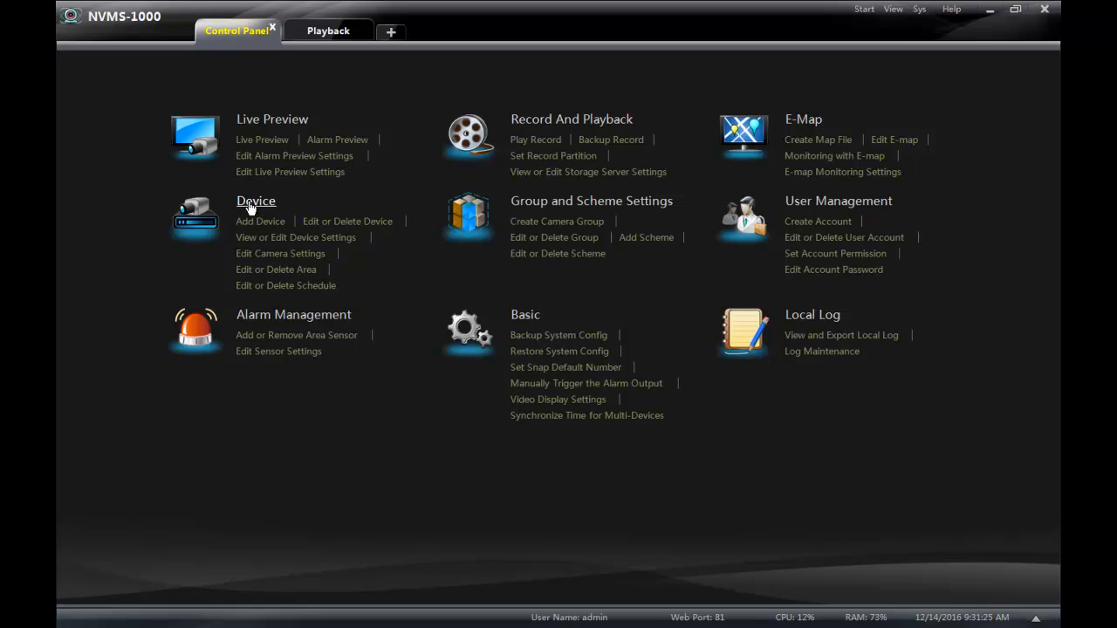
Go to the Add, Edit or Delete Device page from the Control Panel
click(347, 220)
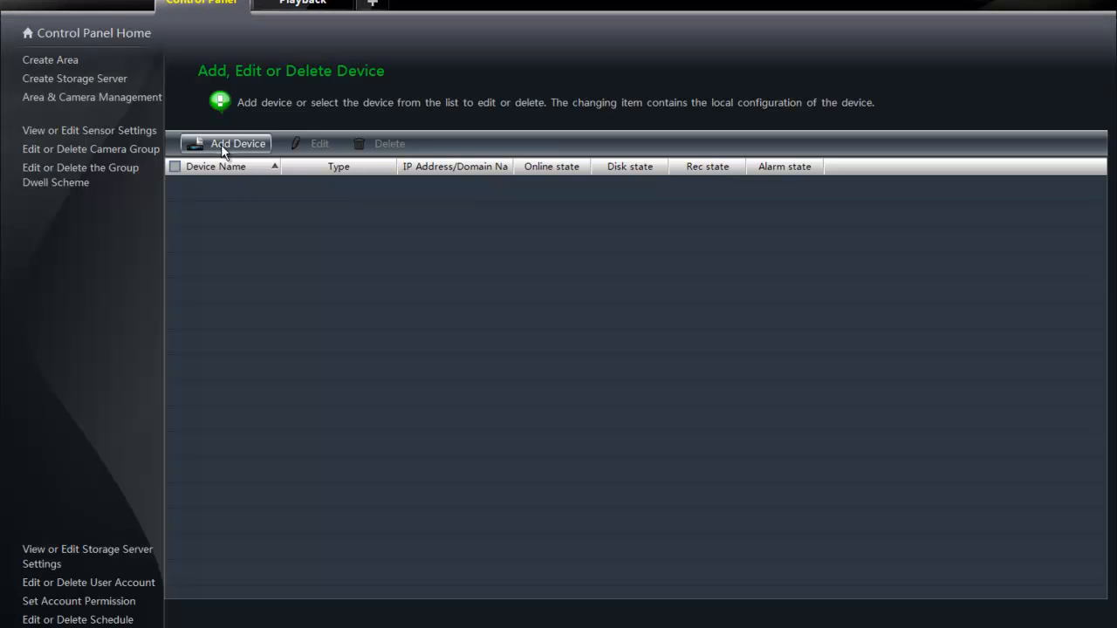
mouse_move(312, 159)
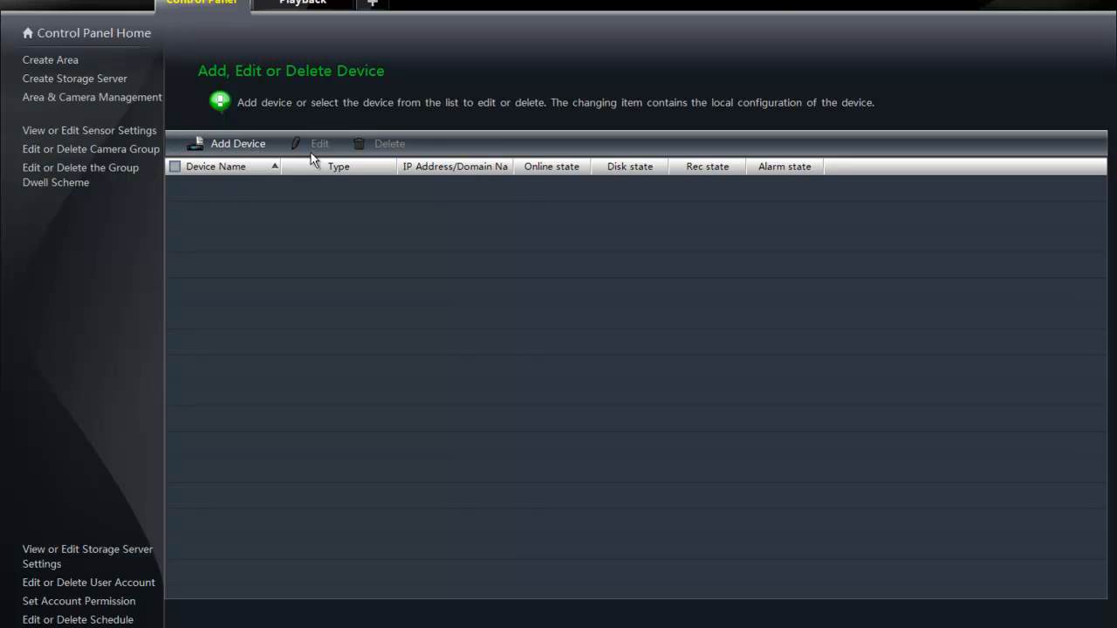
mouse_move(394, 89)
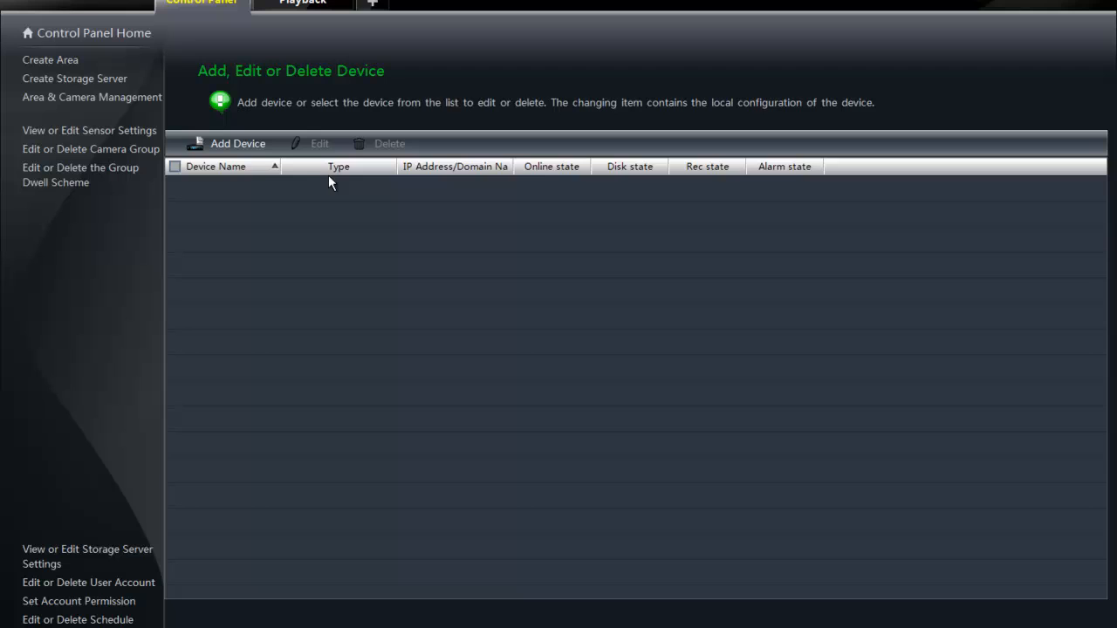
mouse_move(348, 192)
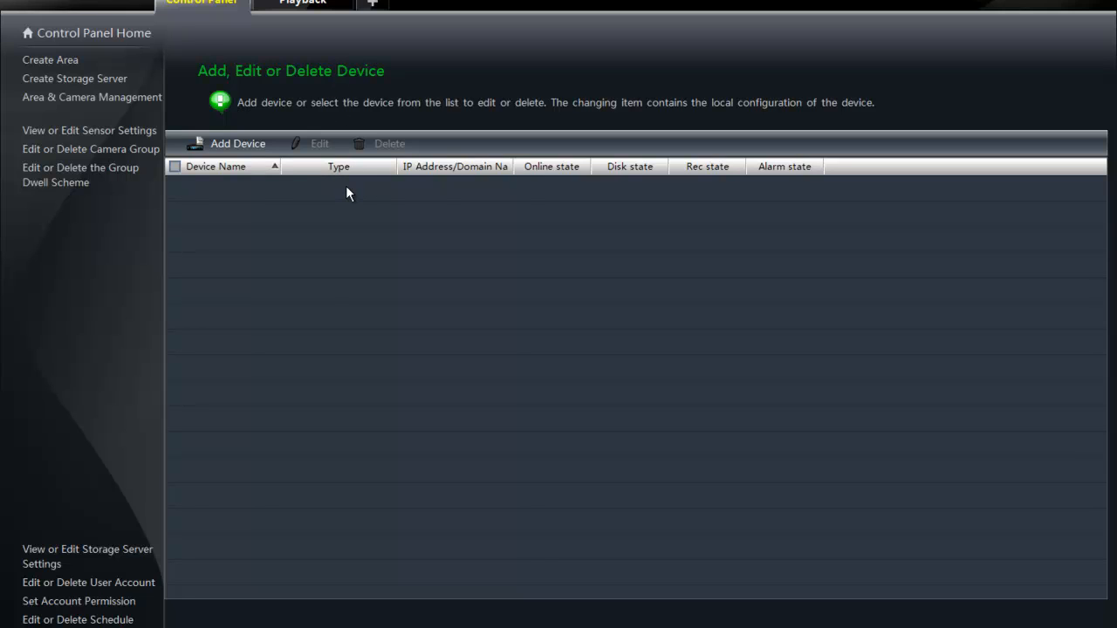
mouse_move(774, 537)
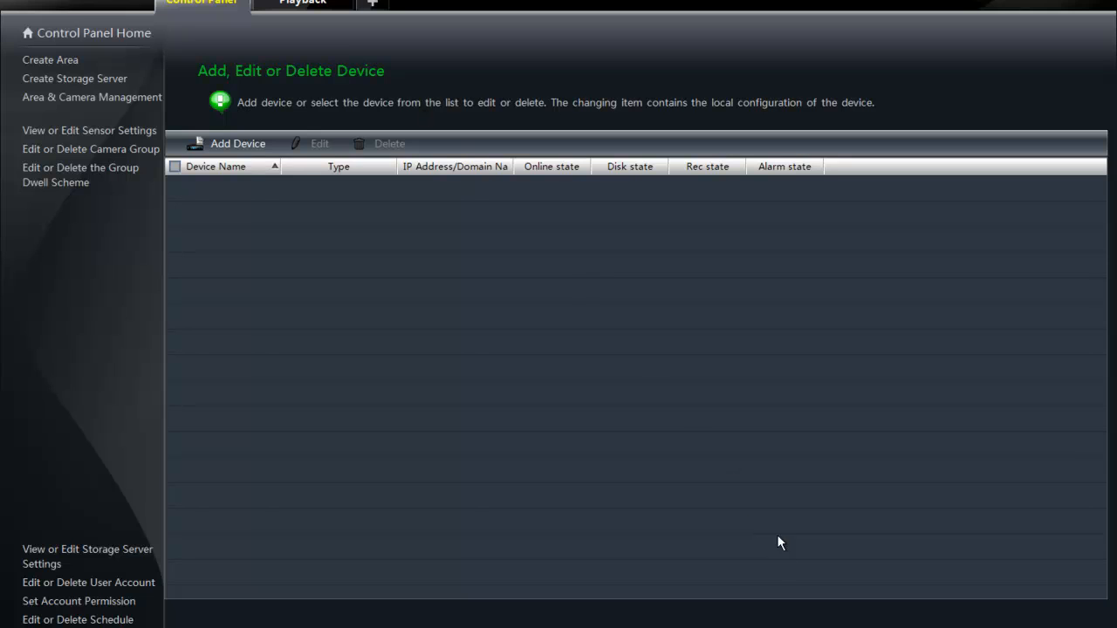
mouse_move(353, 133)
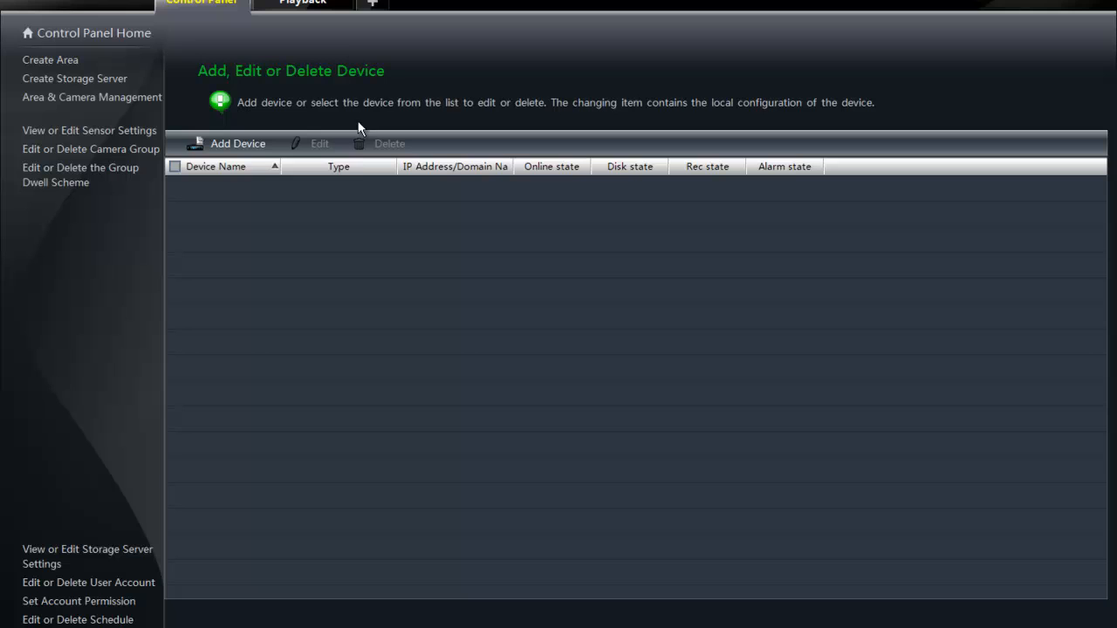
click(229, 143)
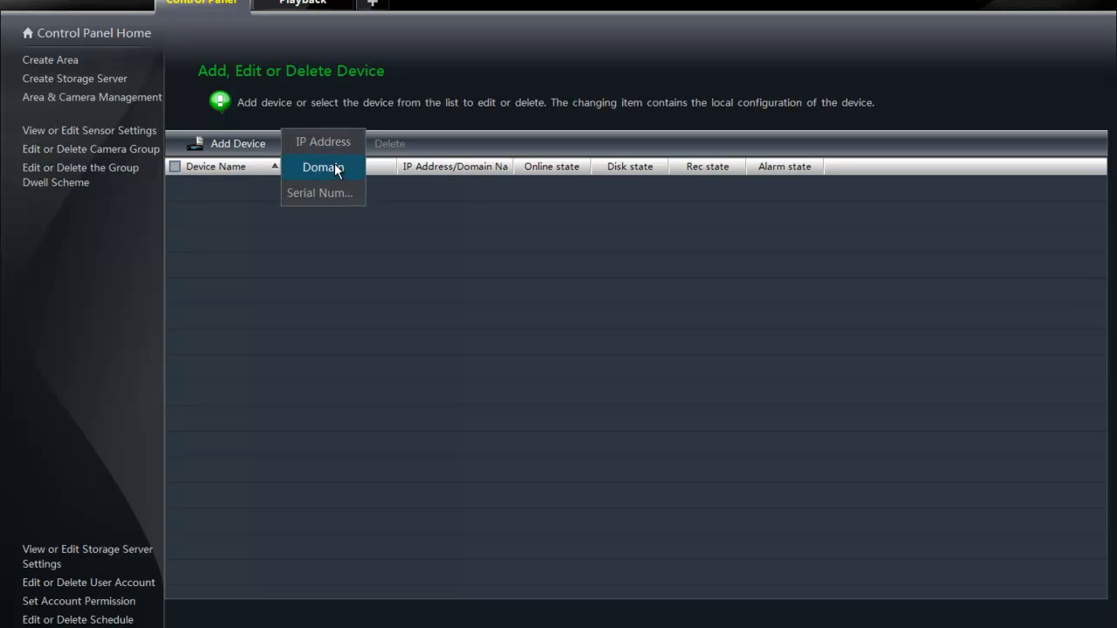
mouse_move(323, 141)
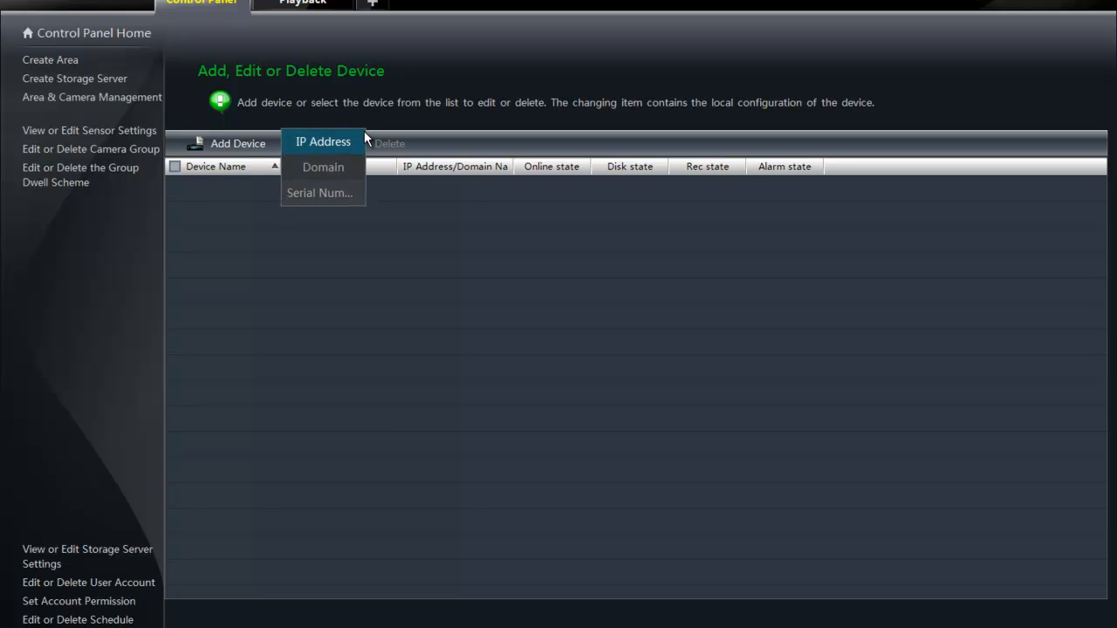
mouse_move(323, 167)
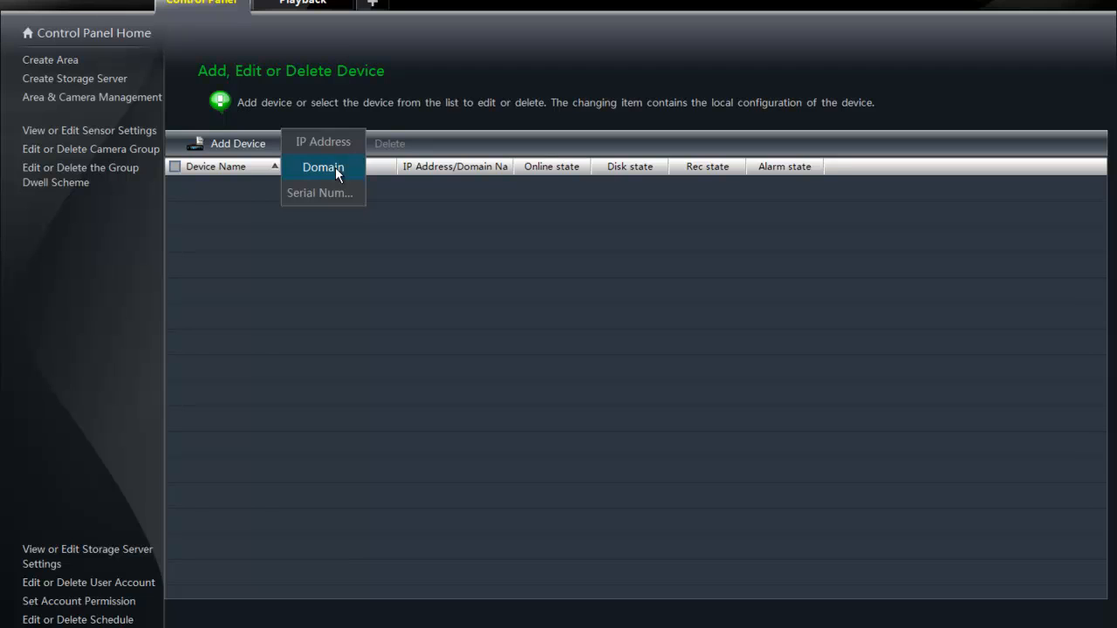
mouse_move(321, 191)
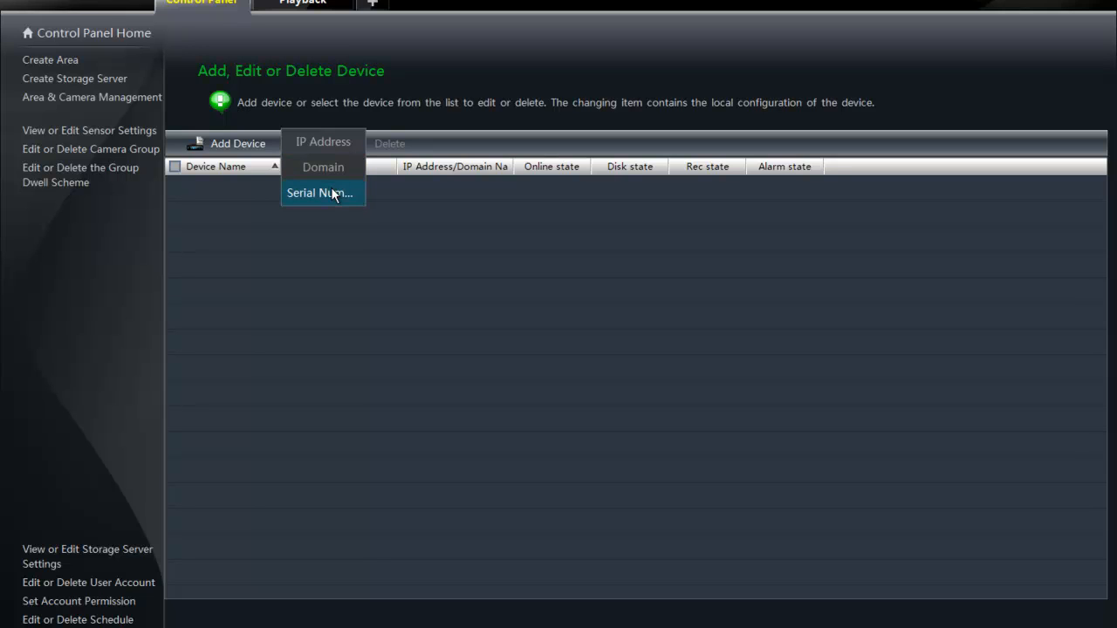
mouse_move(322, 167)
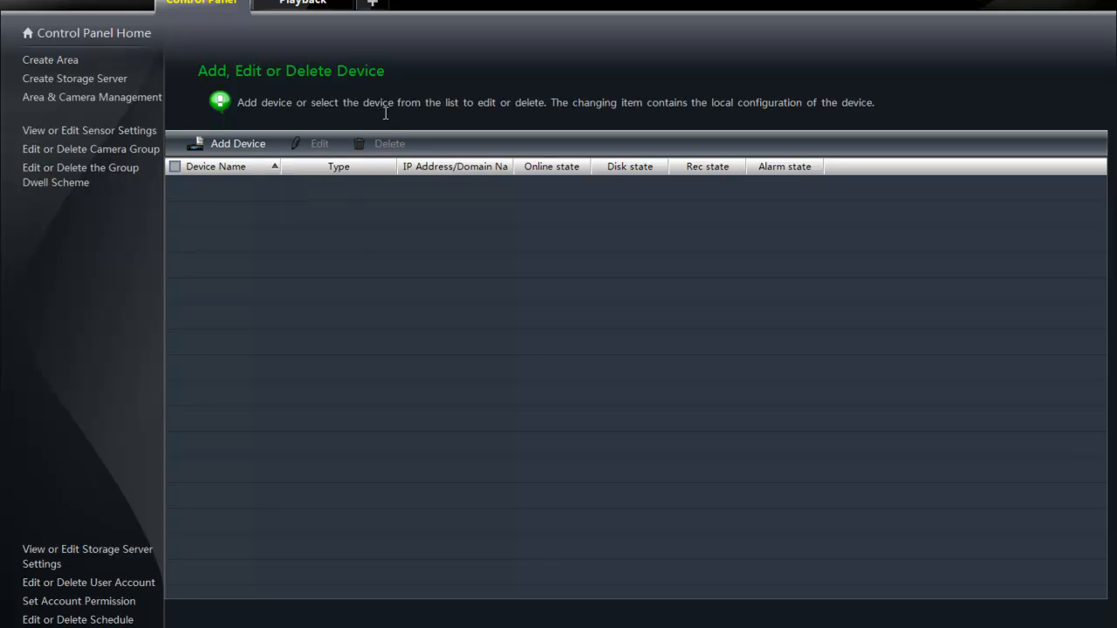
mouse_move(633, 129)
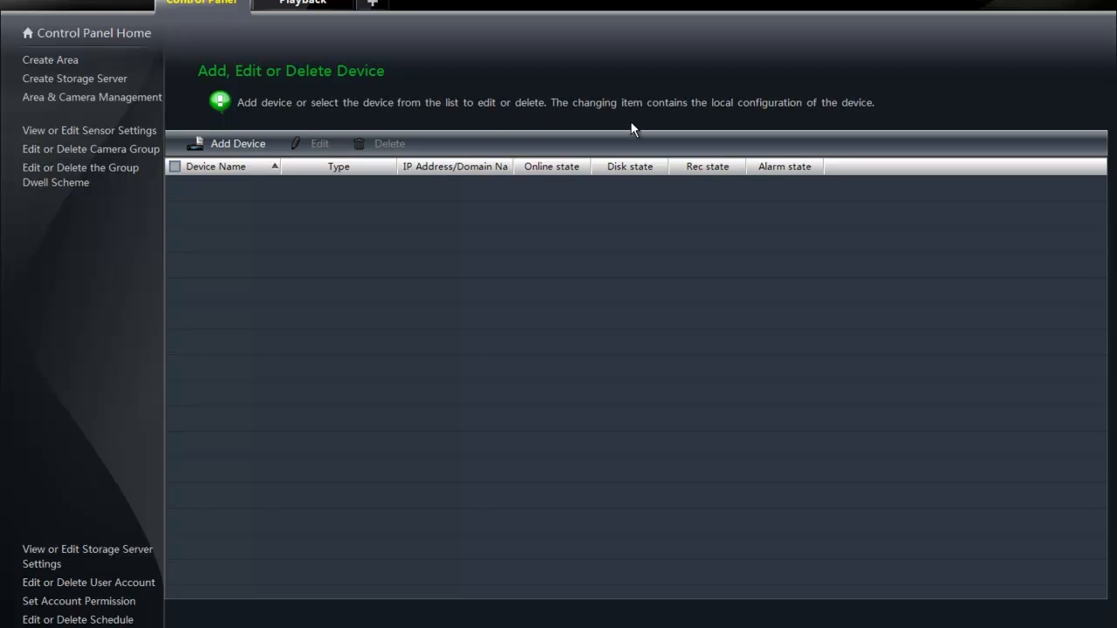
mouse_move(767, 126)
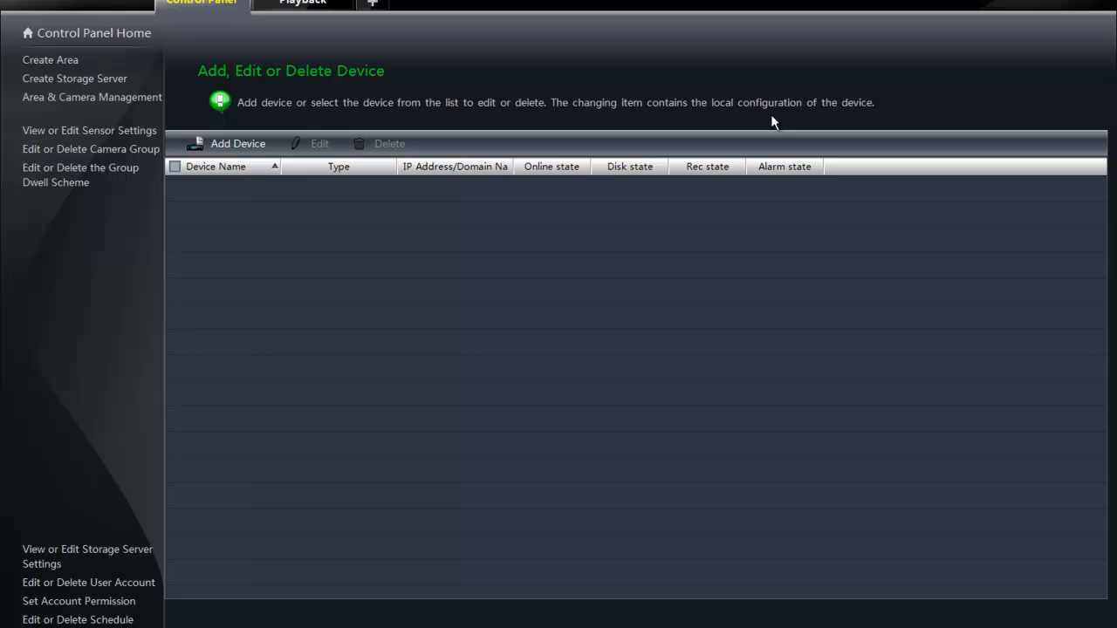
mouse_move(834, 119)
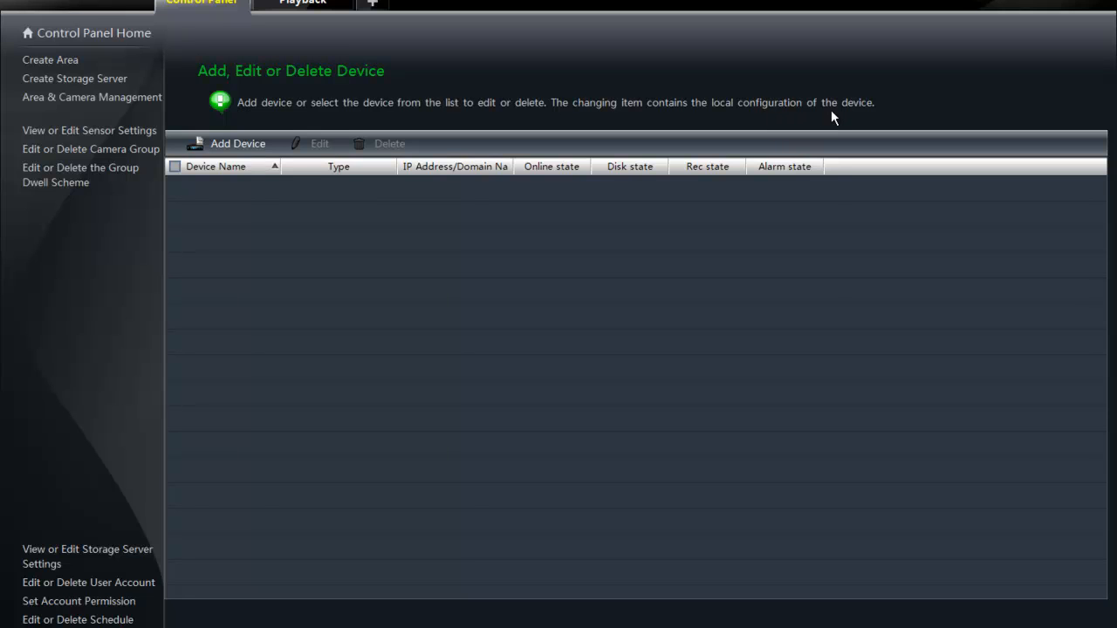
mouse_move(649, 274)
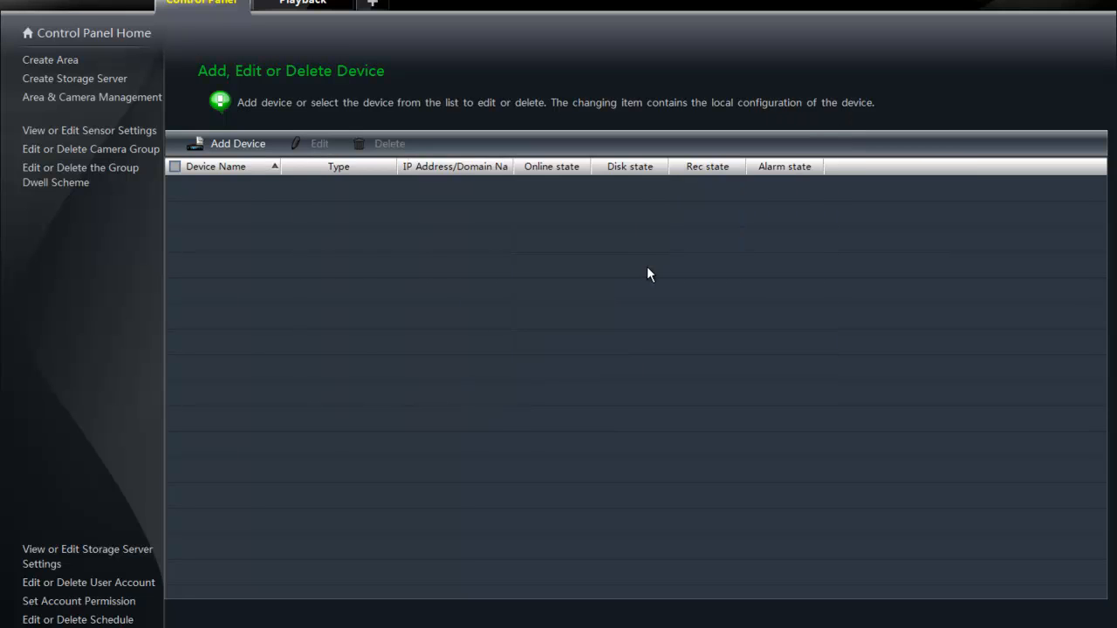
mouse_move(720, 356)
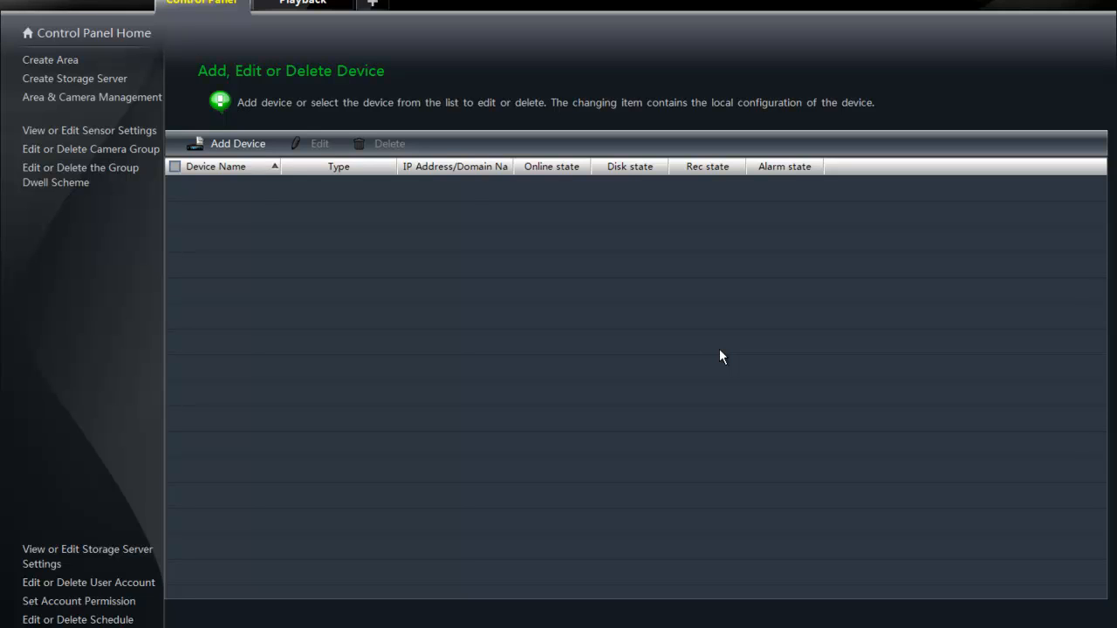
mouse_move(793, 527)
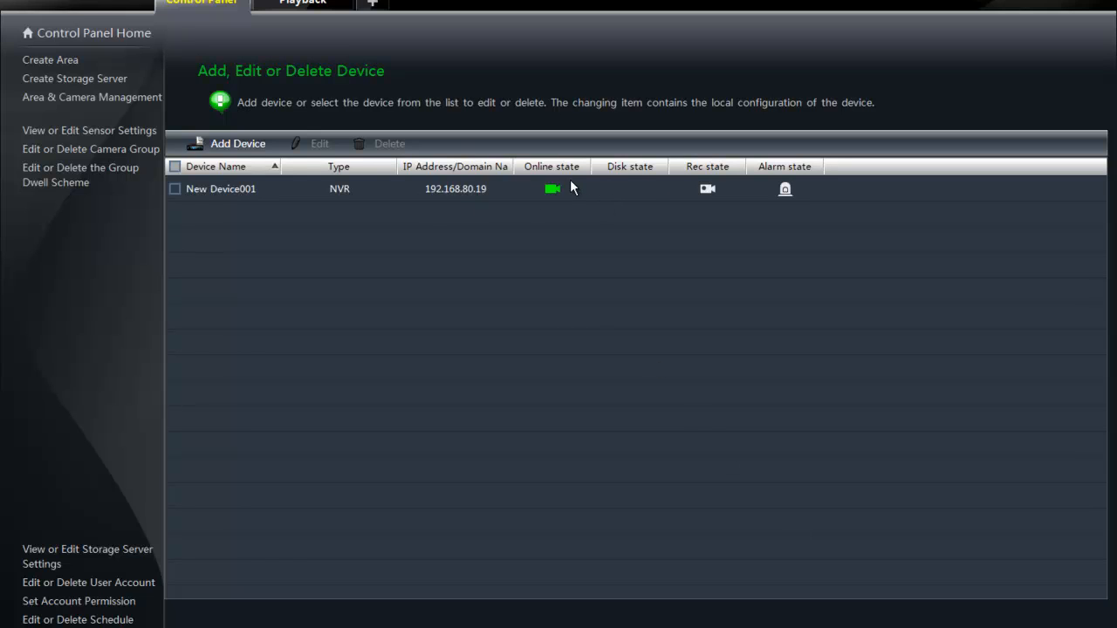
mouse_move(562, 194)
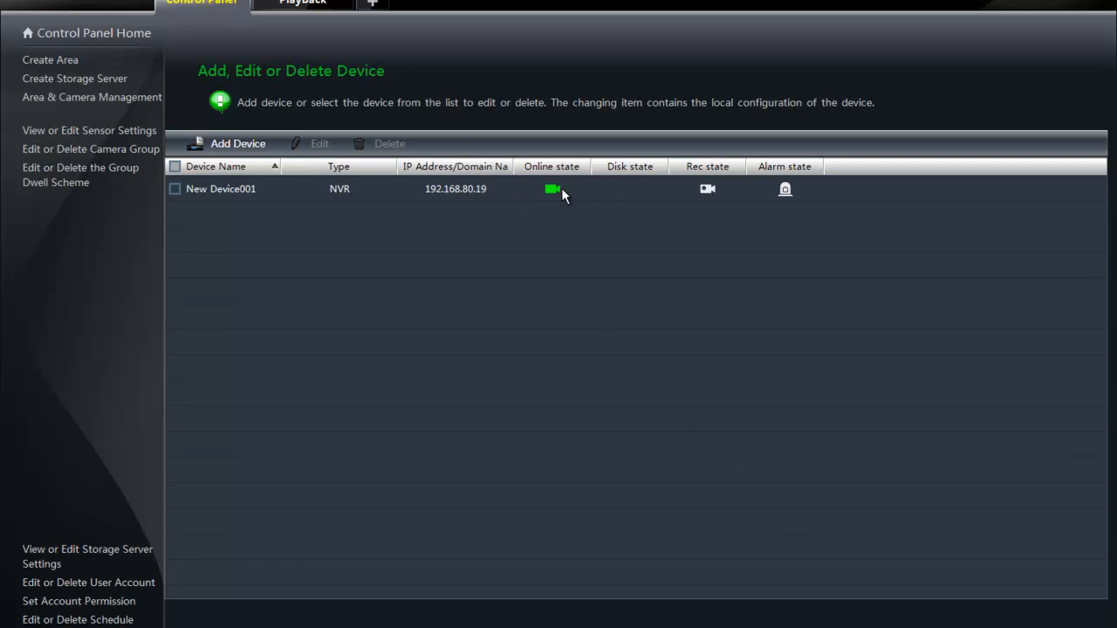
mouse_move(574, 183)
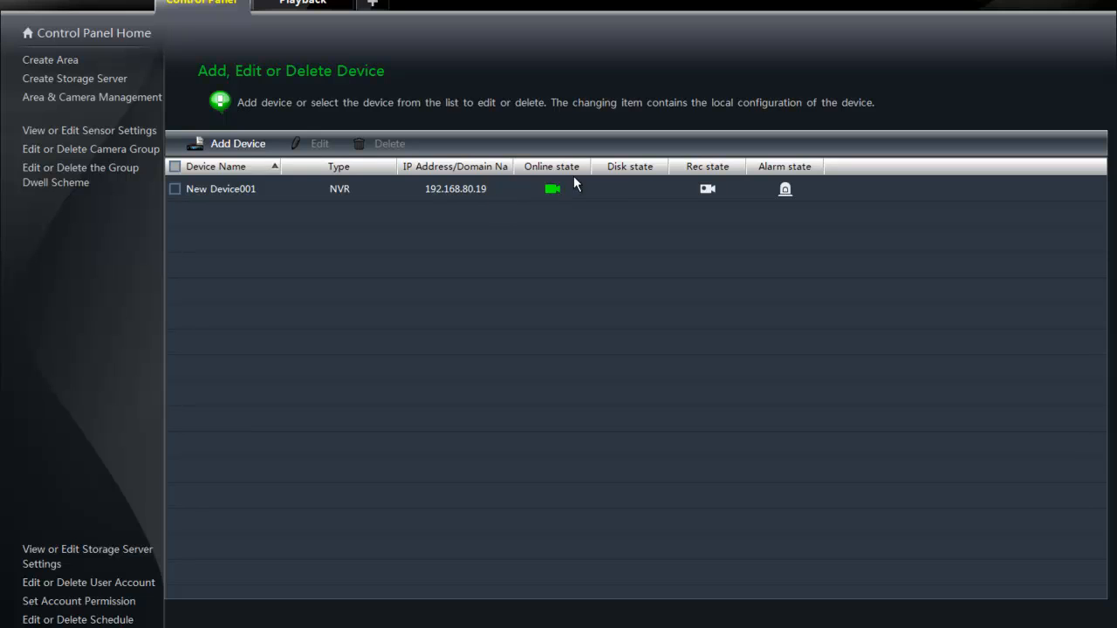